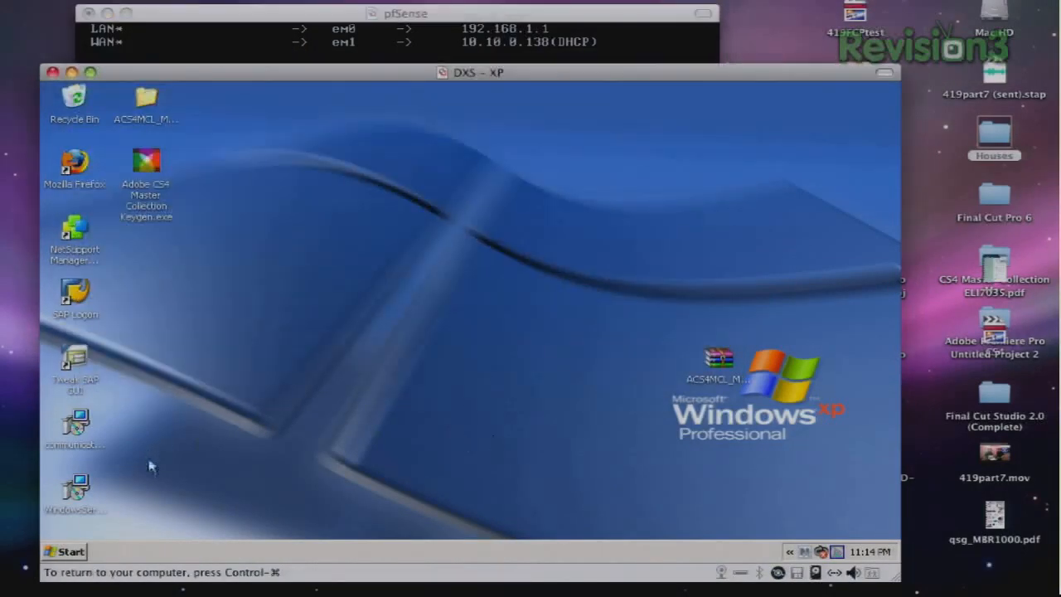
- Launch Mozilla Firefox from the XP Start menu to load its start page
click(64, 550)
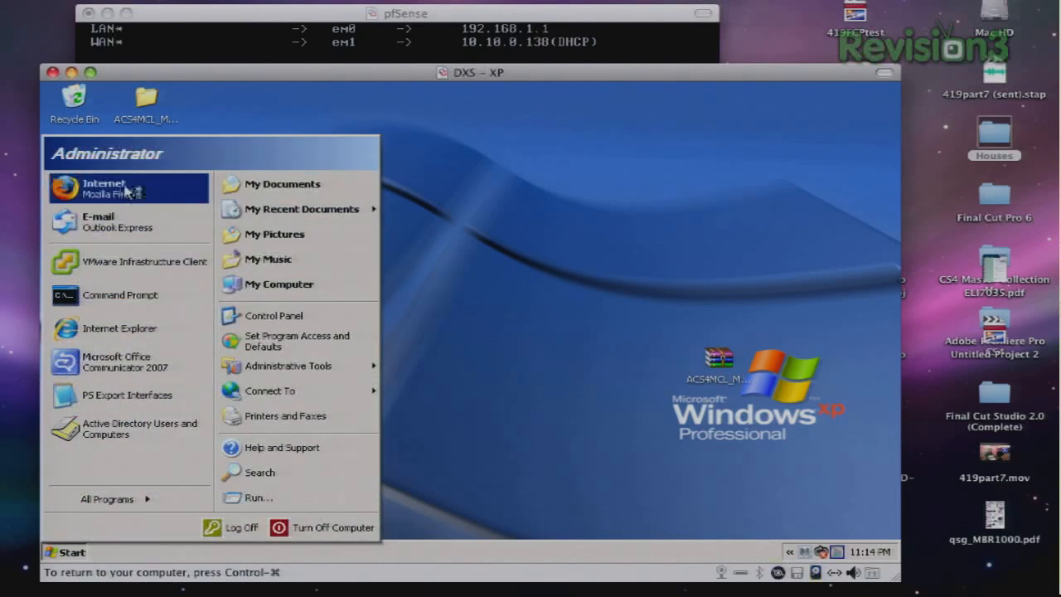
click(102, 188)
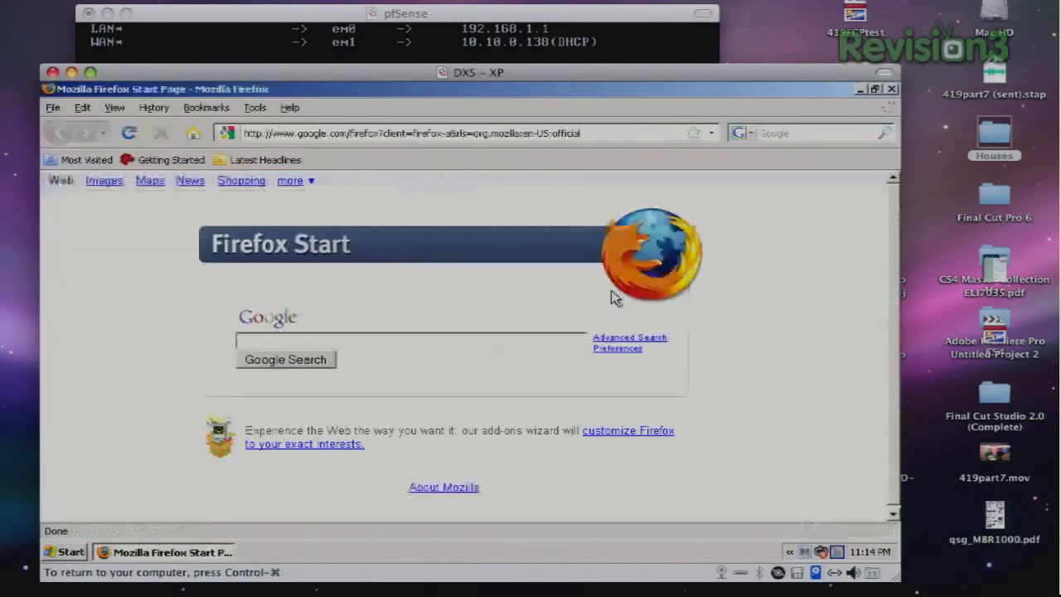